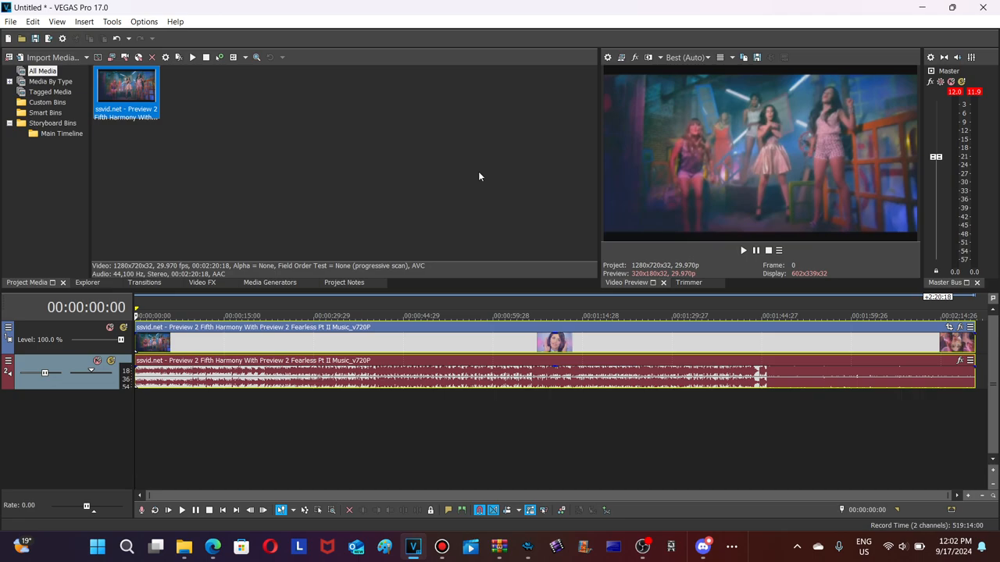
mouse_move(488, 178)
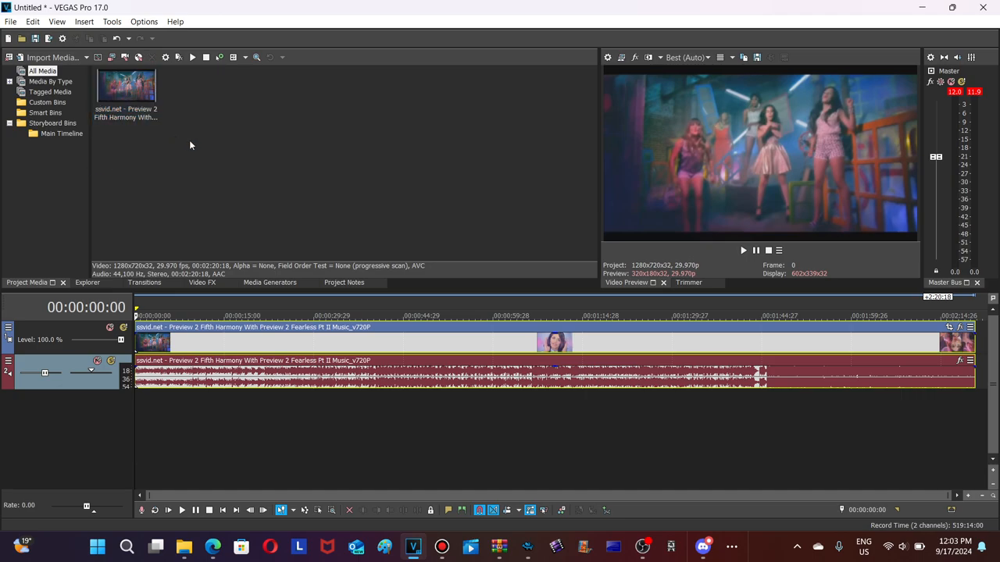
mouse_move(222, 165)
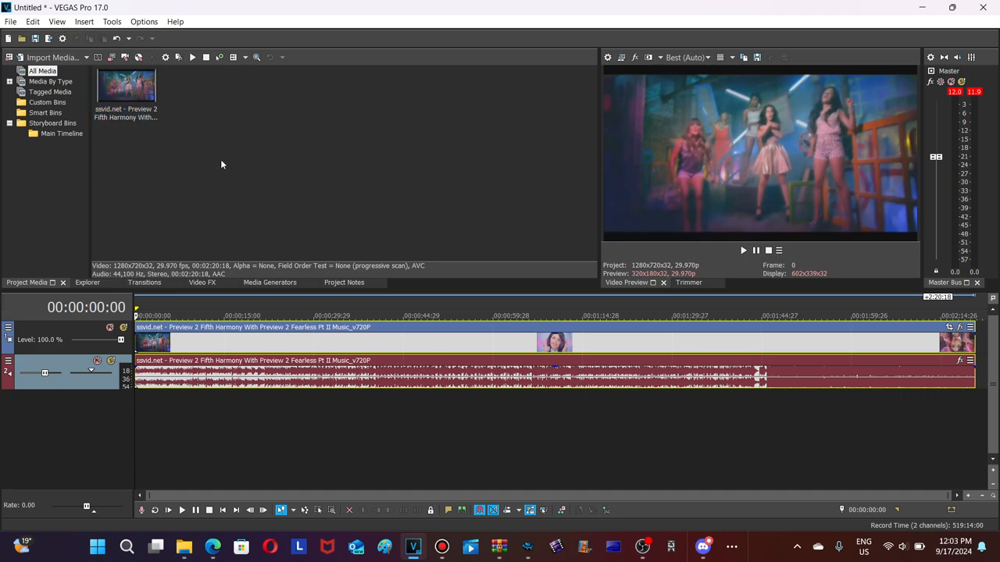
mouse_move(256, 183)
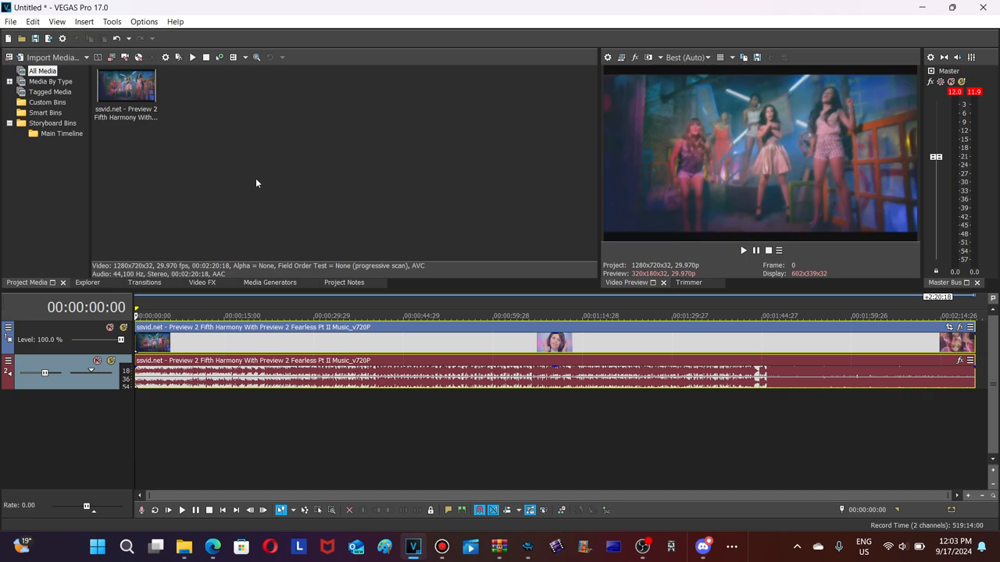
mouse_move(304, 163)
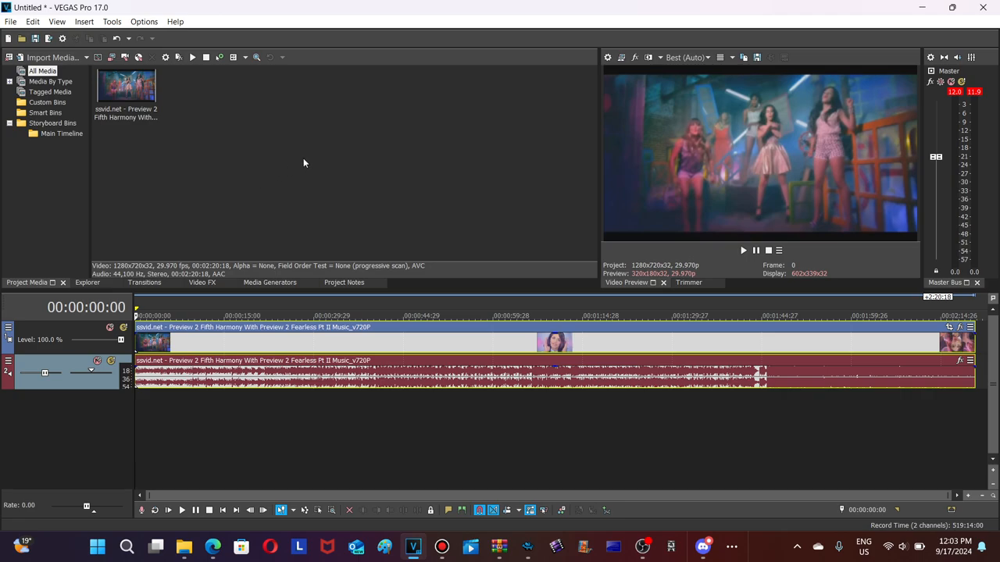
mouse_move(457, 170)
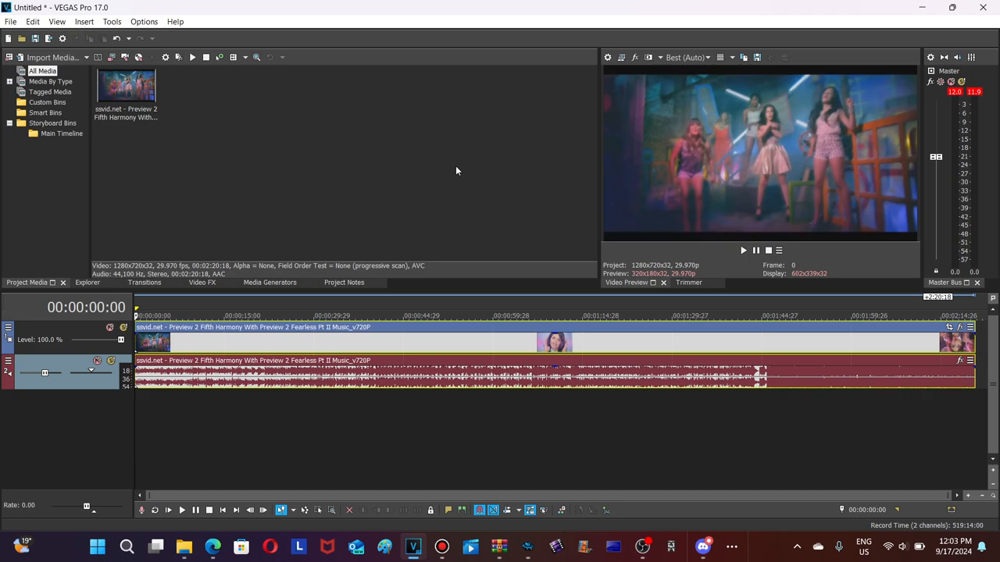
mouse_move(484, 174)
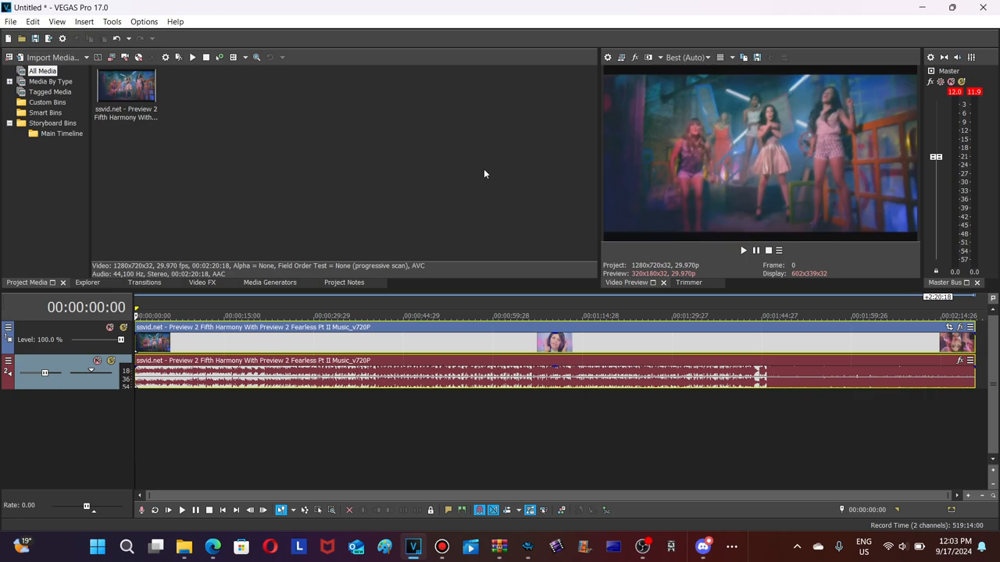
mouse_move(883, 263)
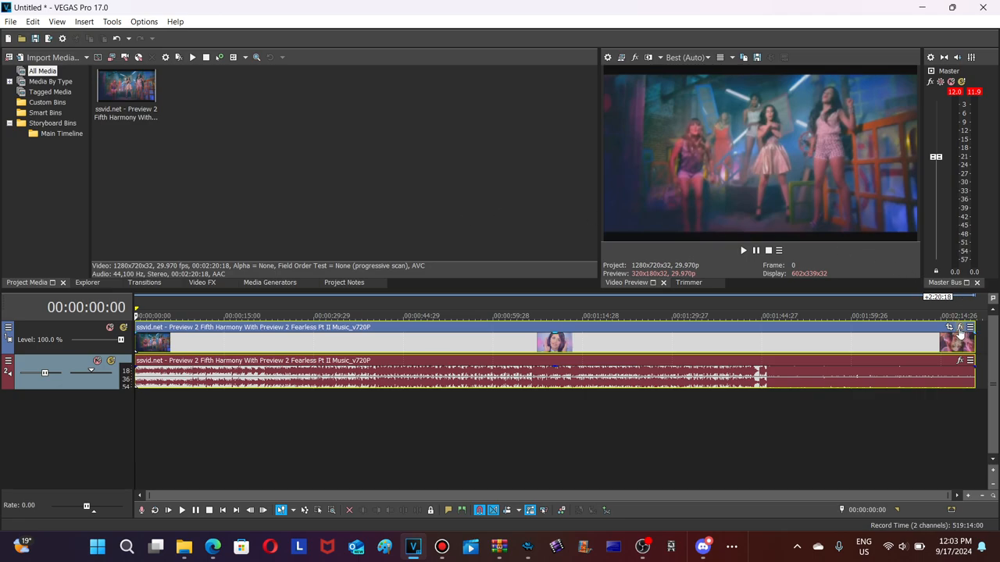
Apply the G-Major 198 filter package to the video event through Event FX.
left_click(959, 328)
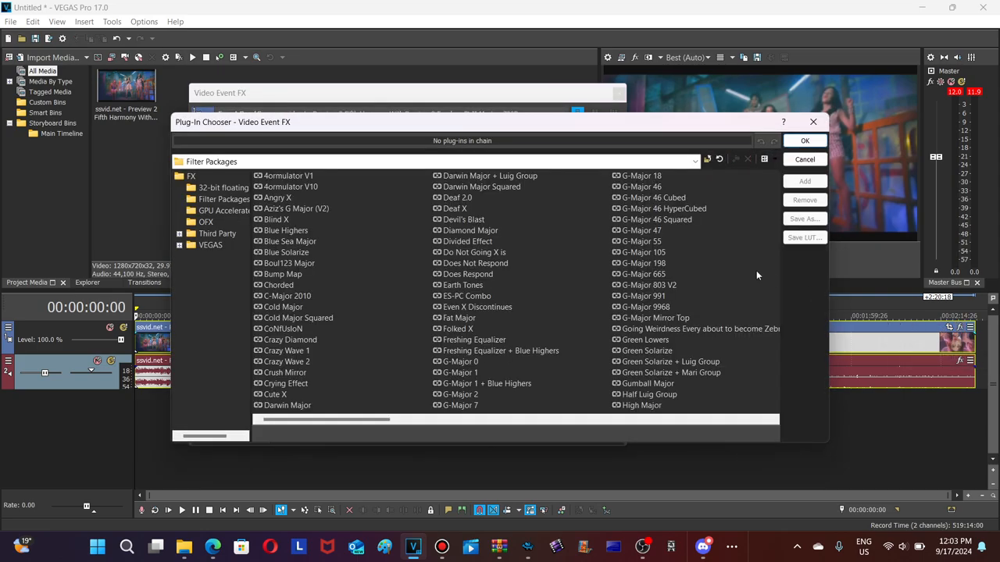
left_click(642, 263)
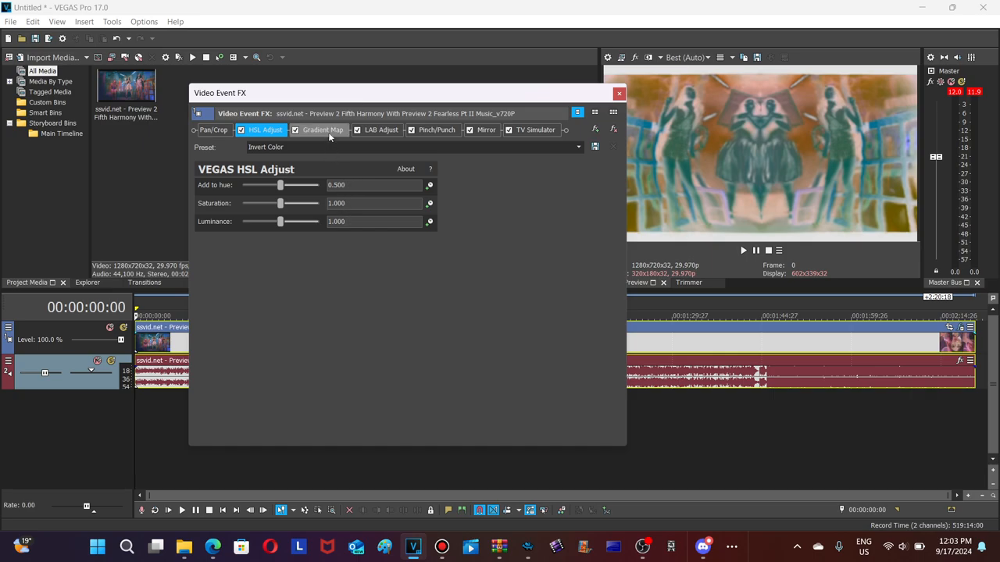
Review the Gradient Map settings, then the LAB Adjust settings with luminance inverted.
left_click(322, 130)
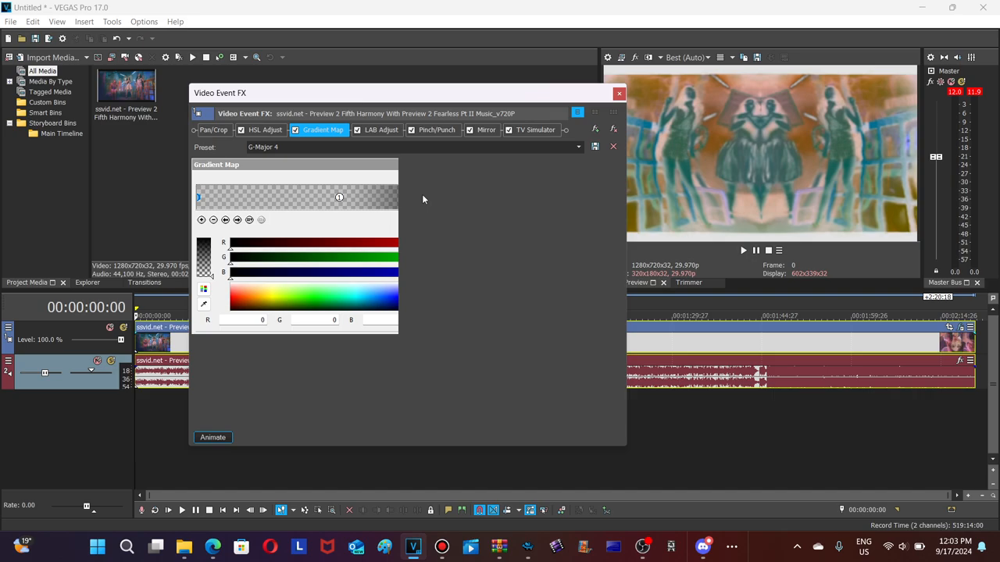
mouse_move(201, 199)
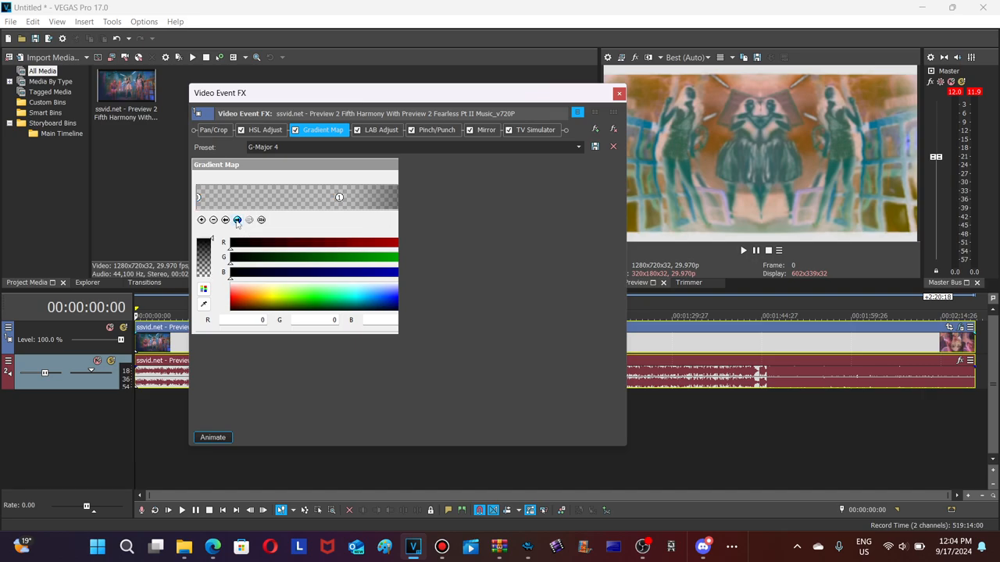
mouse_move(381, 136)
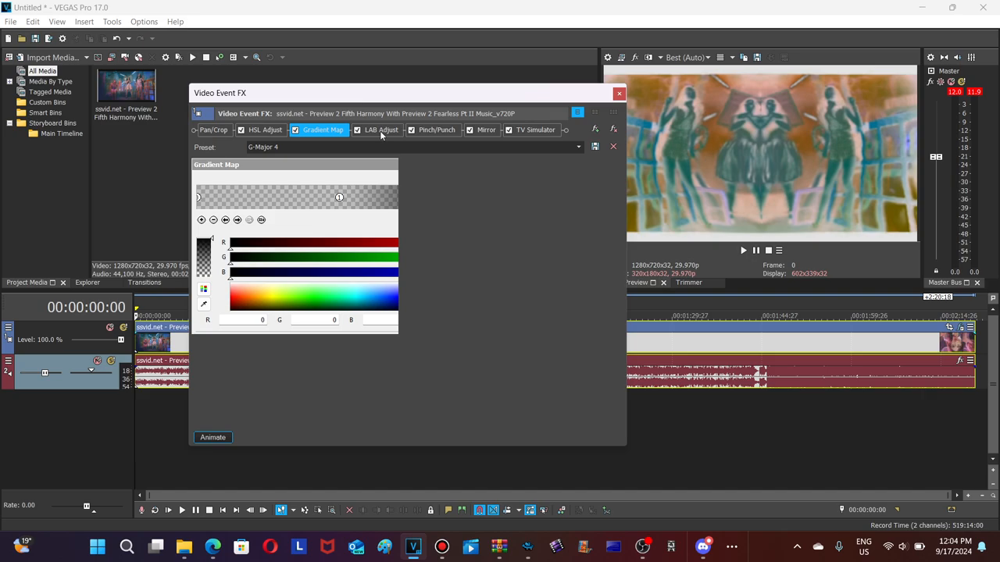
left_click(381, 129)
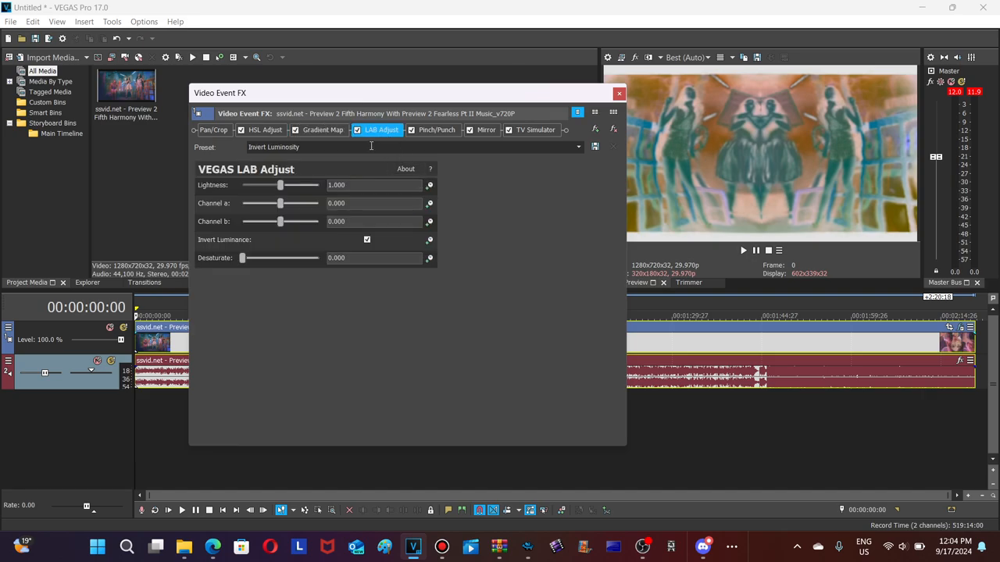
mouse_move(347, 147)
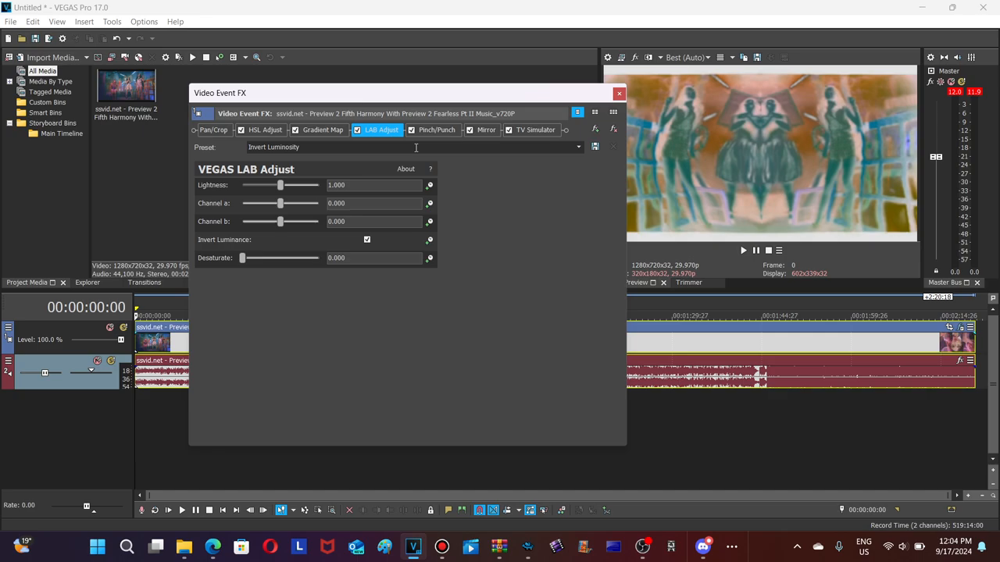
mouse_move(436, 129)
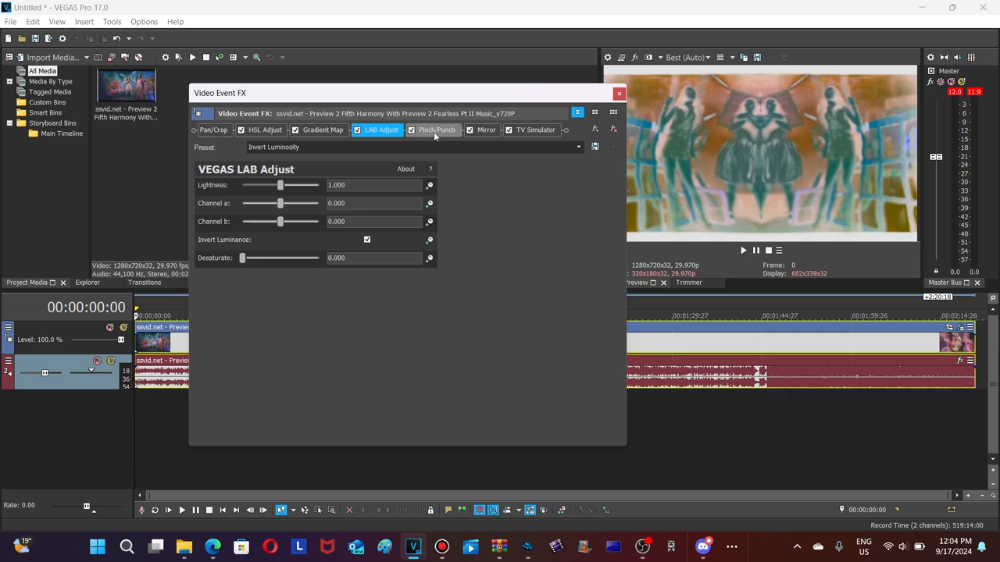
Review the Pinch/Punch, Mirror and TV Simulator settings, then close the Video Event FX window.
left_click(436, 130)
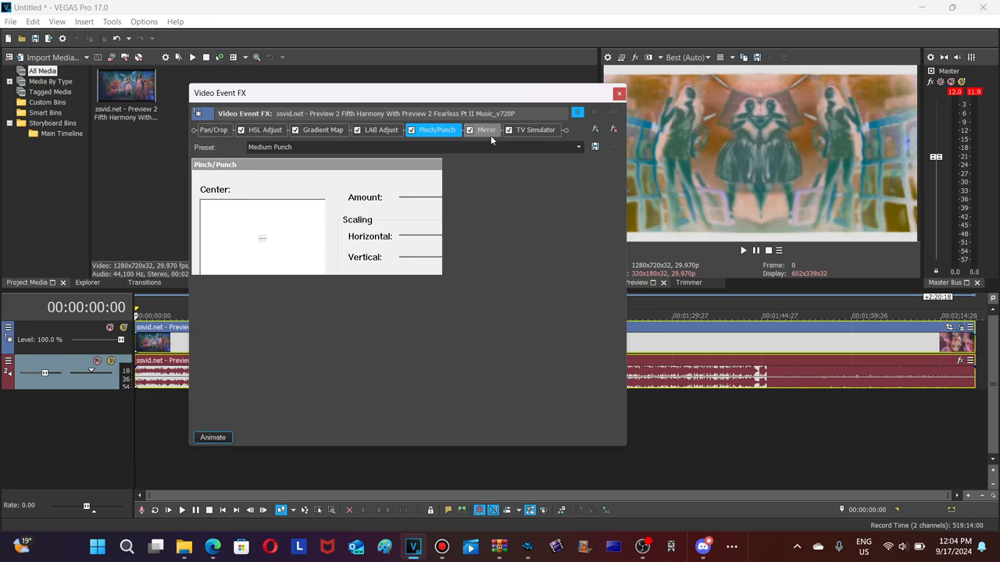
left_click(486, 129)
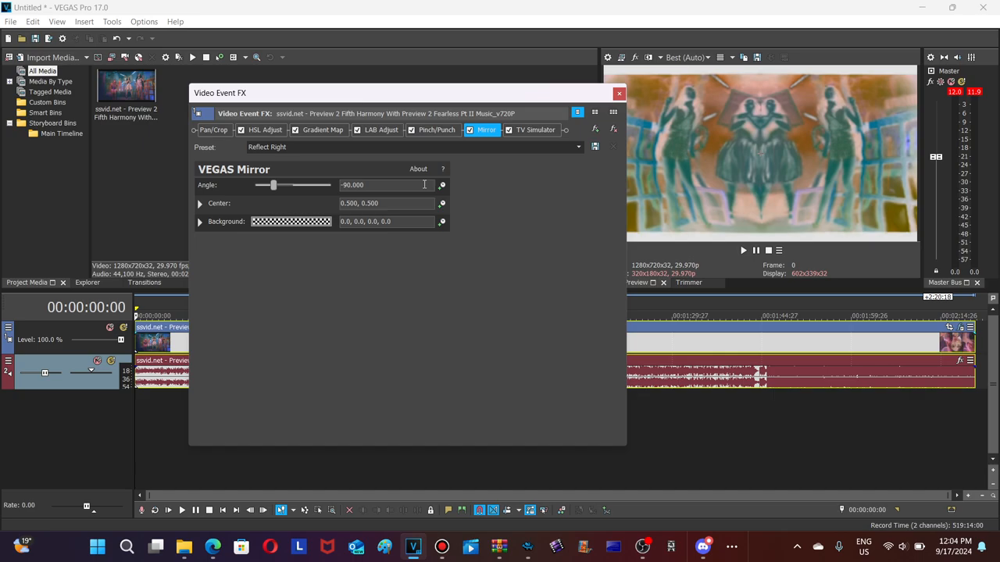
mouse_move(535, 143)
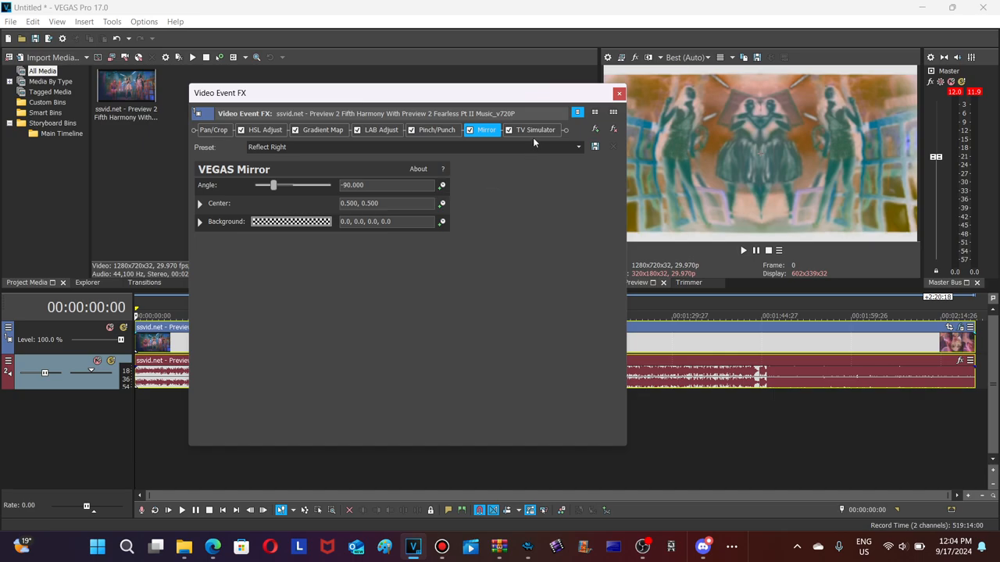
left_click(535, 129)
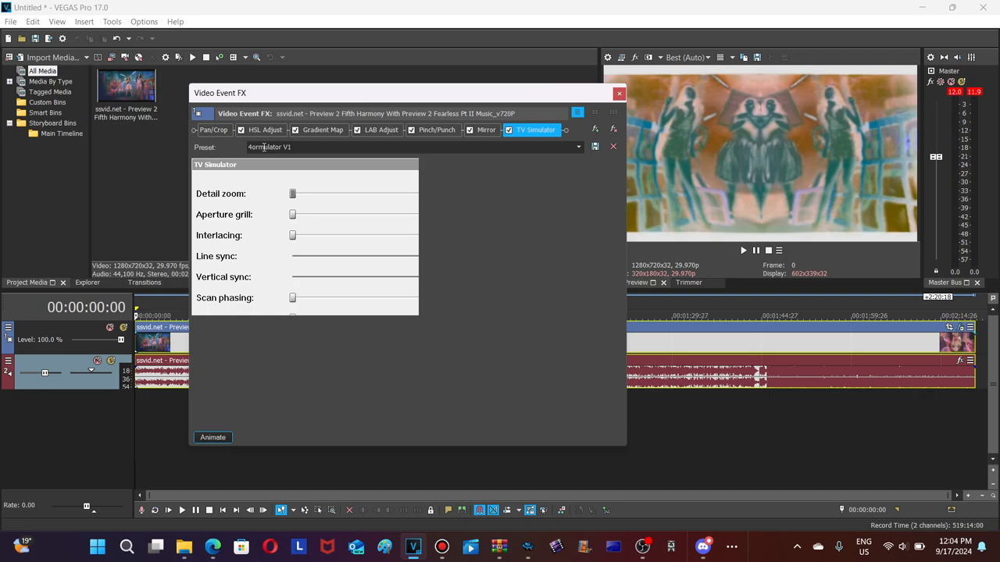
mouse_move(328, 226)
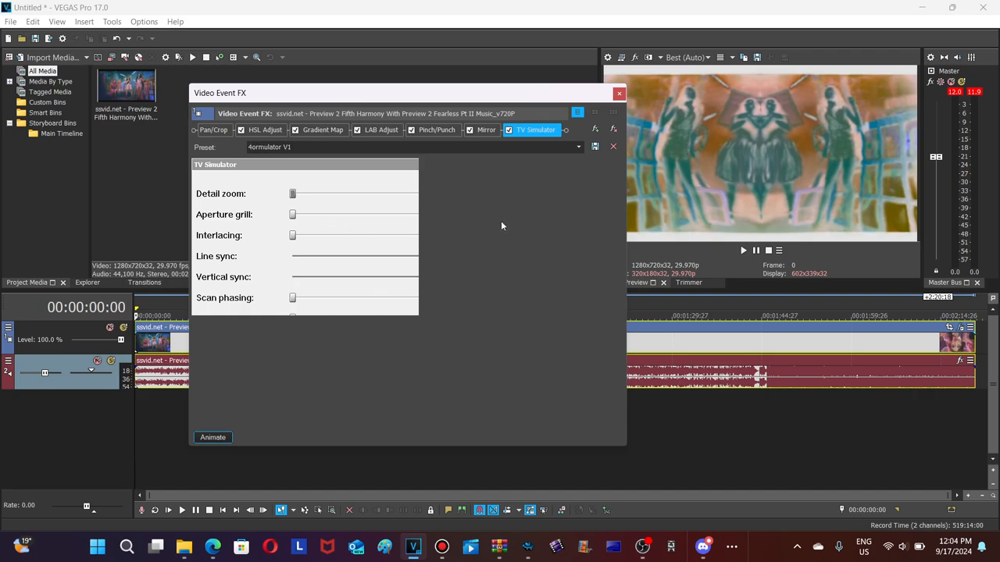
mouse_move(514, 224)
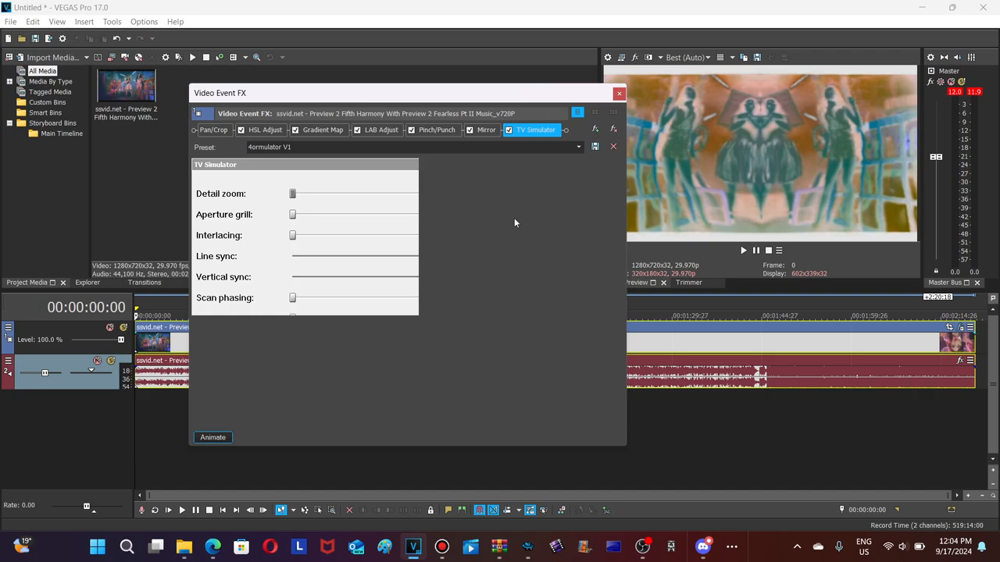
left_click(619, 94)
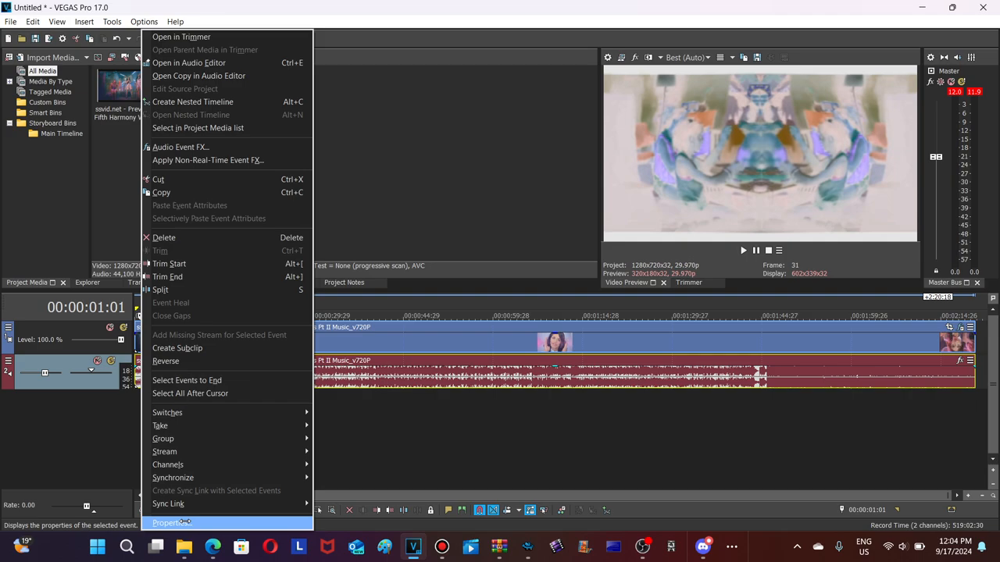
In the audio event's Properties, pitch it up one semitone with élastique Pro stretching.
left_click(171, 523)
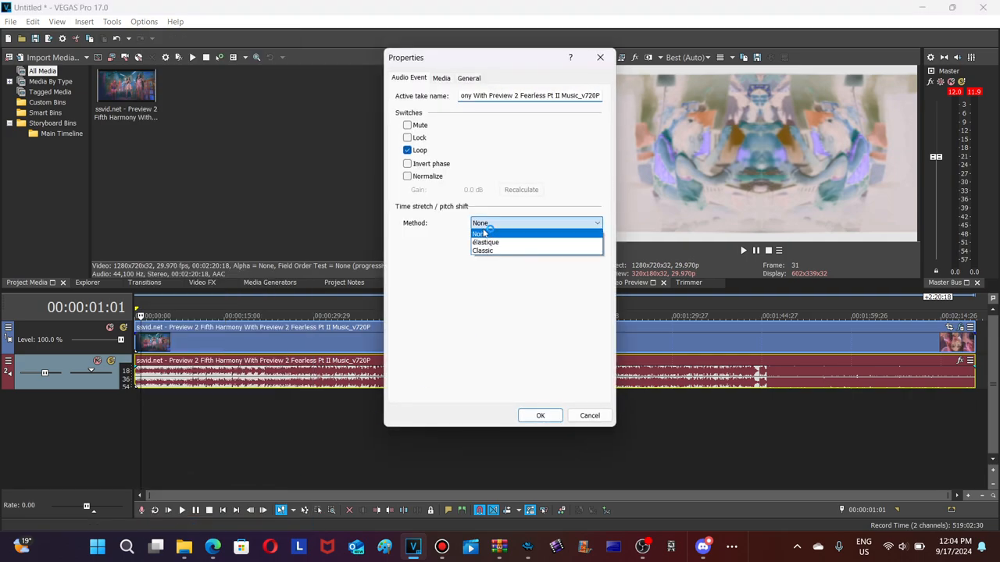
left_click(485, 242)
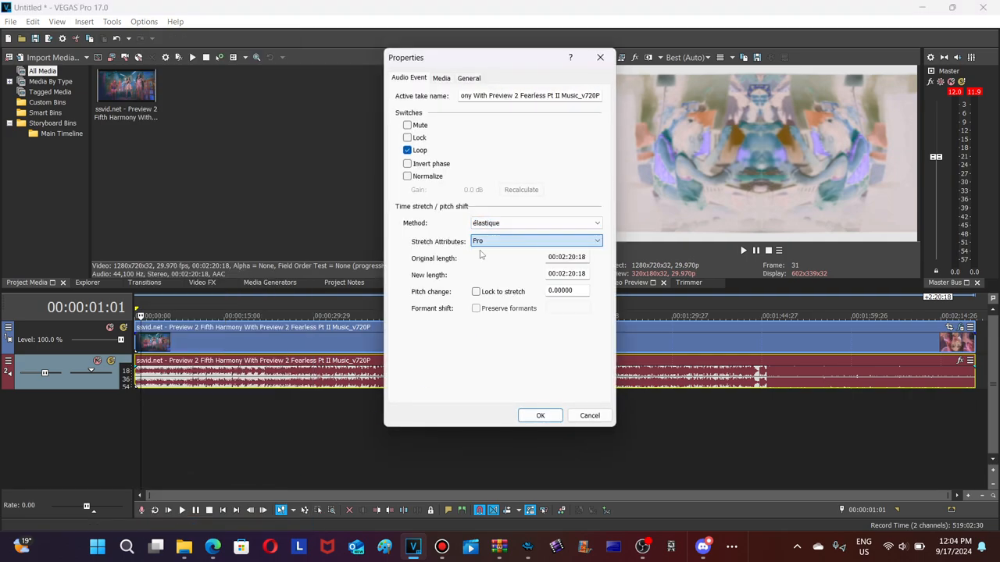
left_click(596, 223)
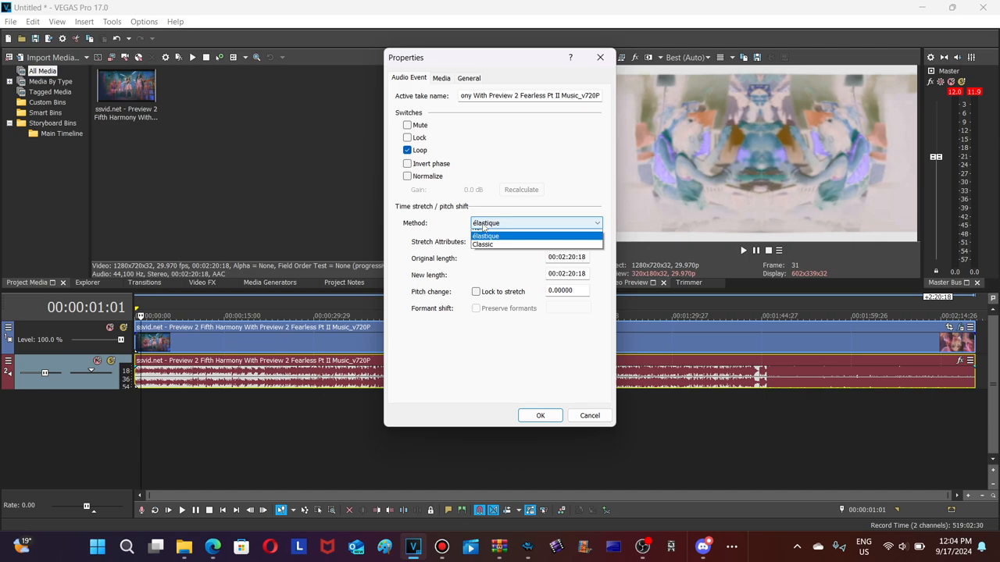
left_click(482, 244)
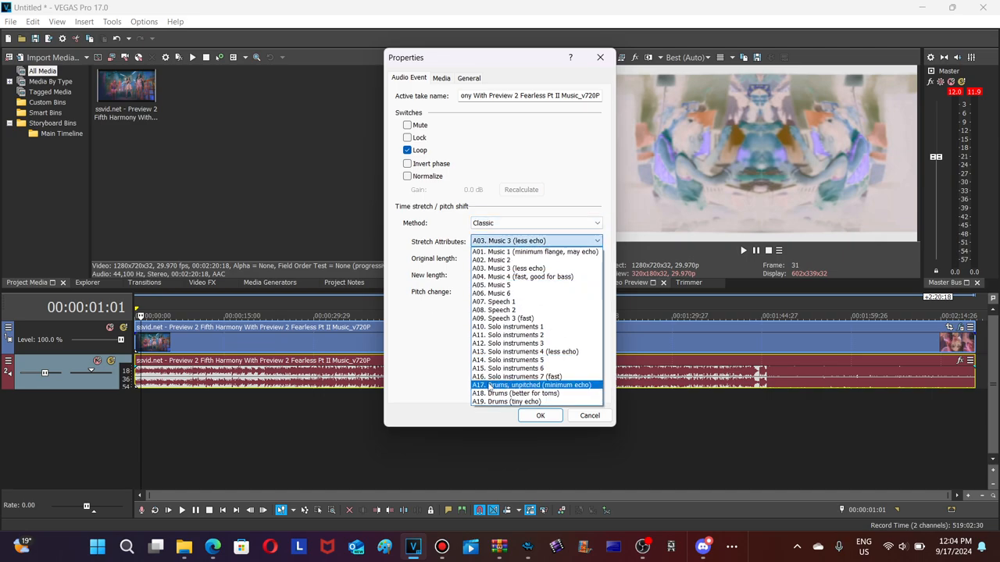
left_click(535, 384)
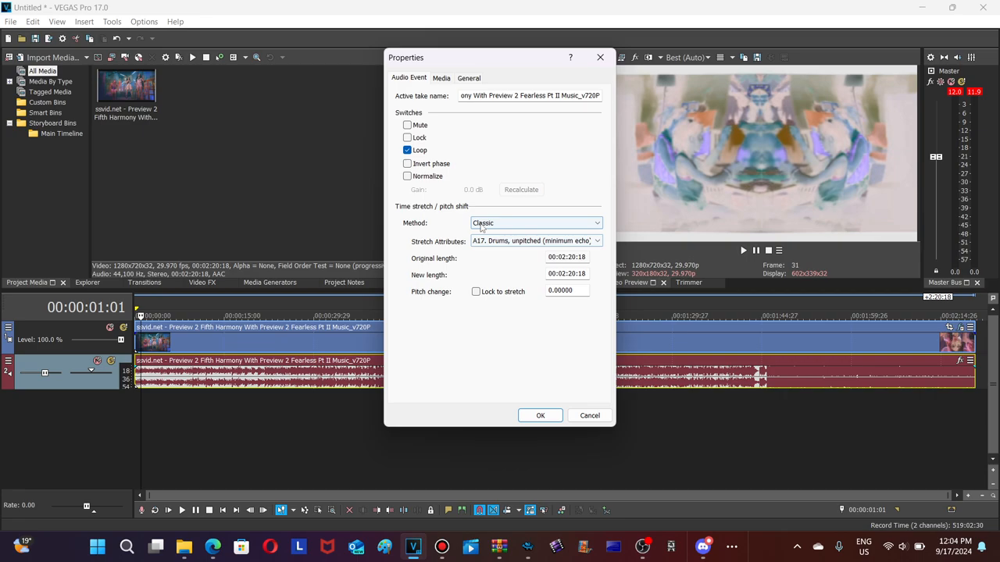
left_click(535, 223)
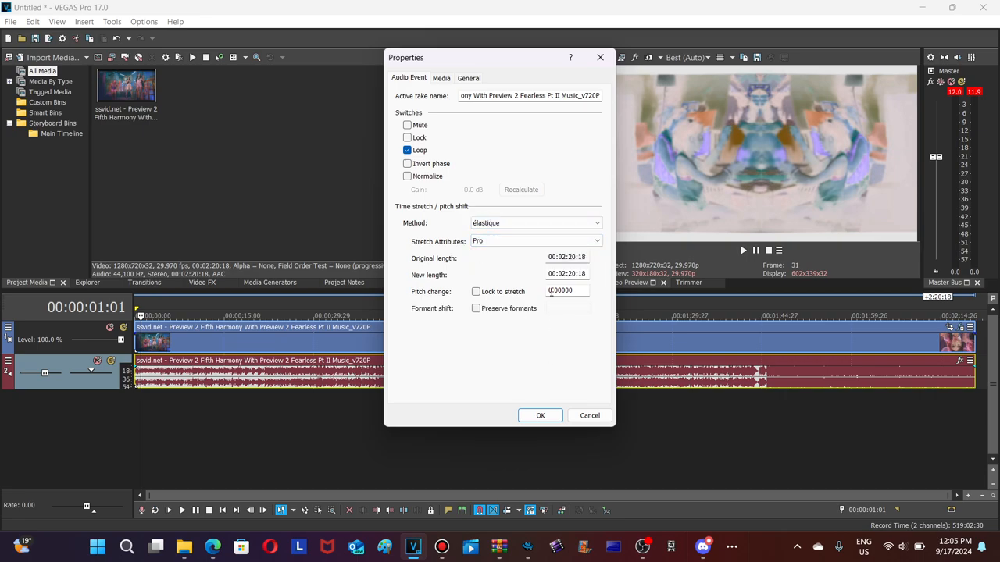
left_click(562, 290)
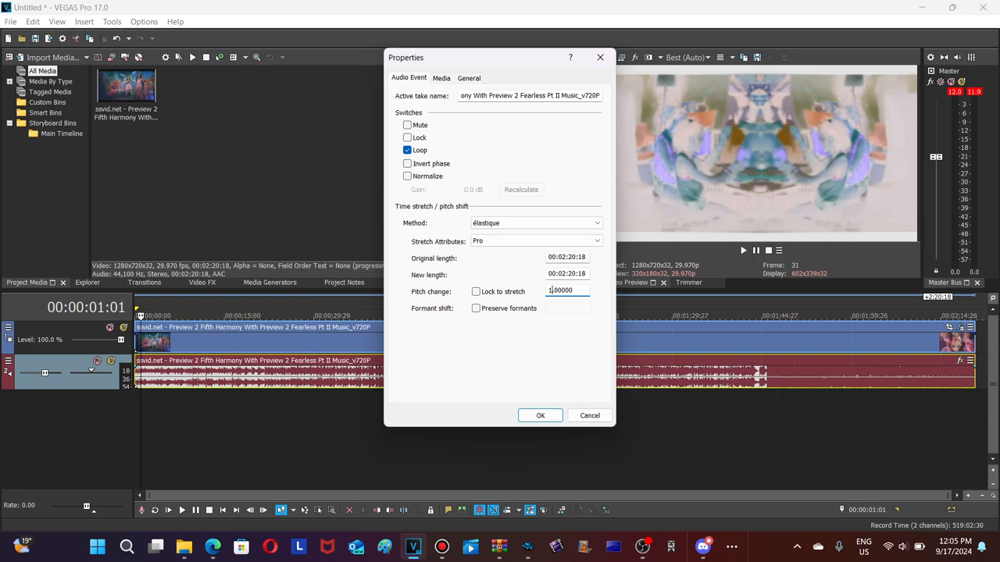
left_click(539, 415)
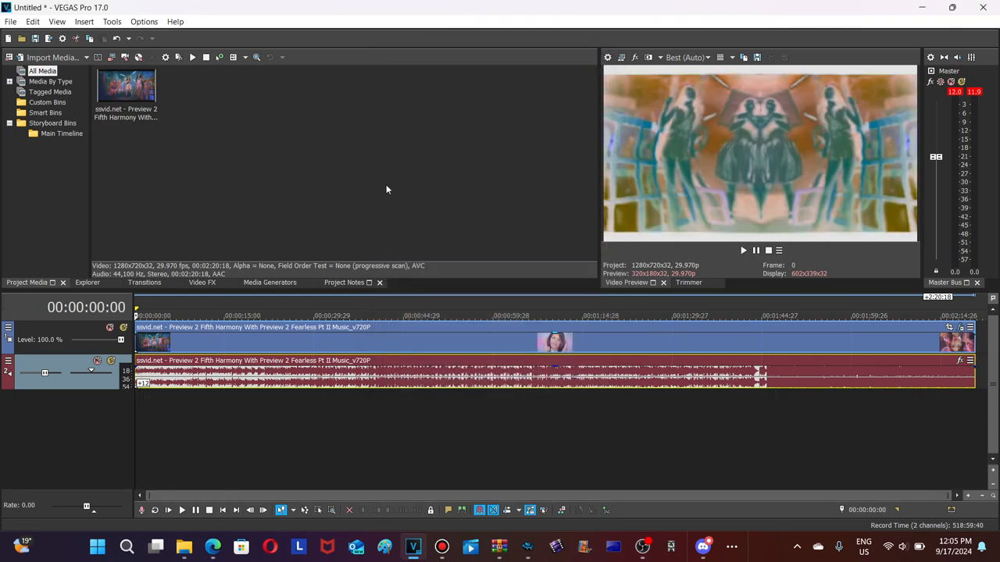
mouse_move(493, 182)
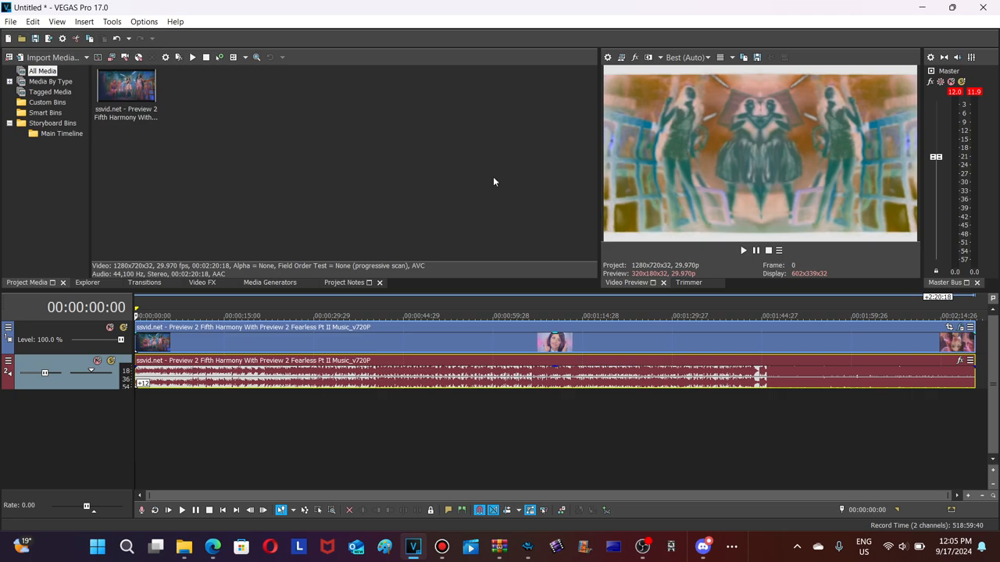
mouse_move(743, 250)
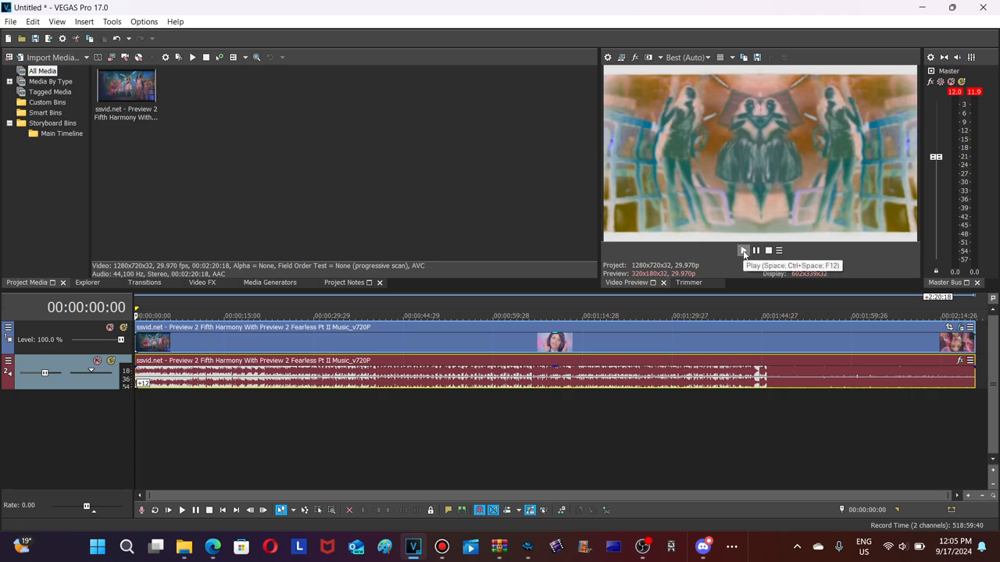
left_click(743, 249)
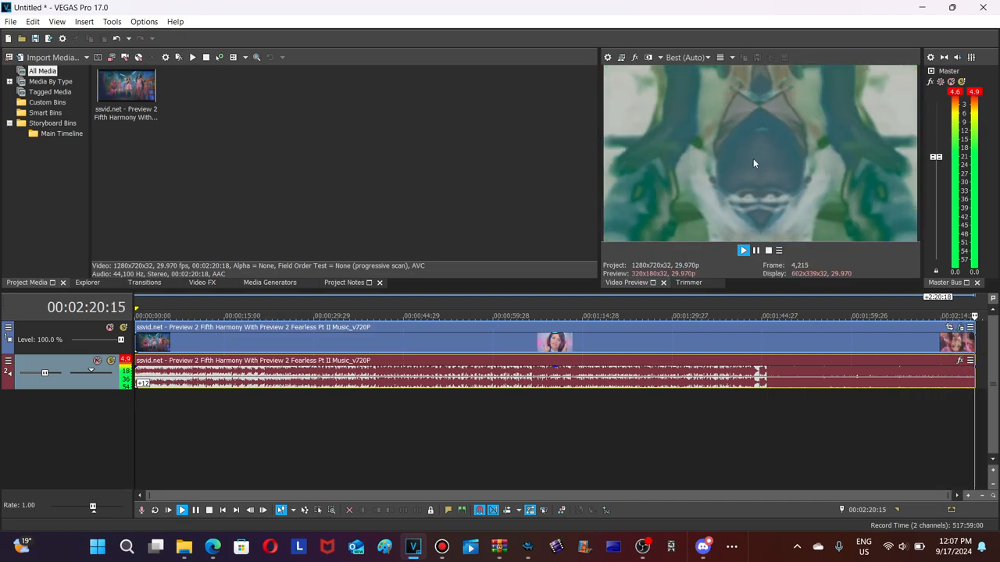
left_click(767, 250)
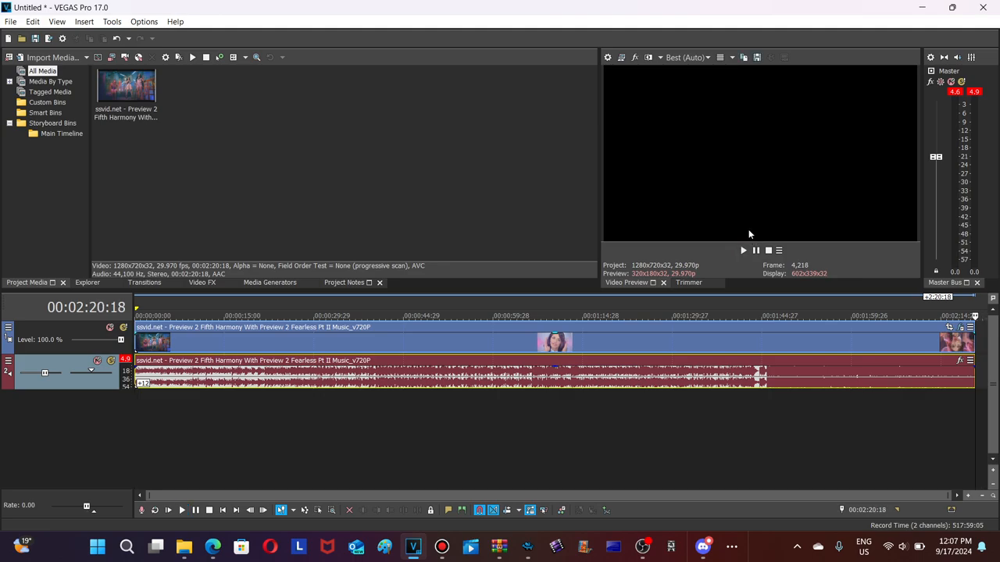
mouse_move(554, 169)
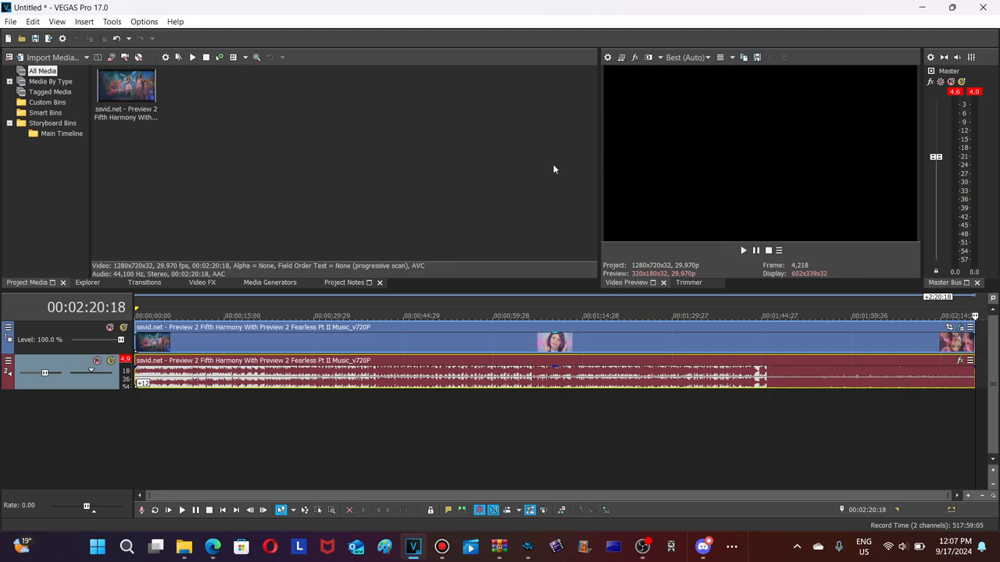
mouse_move(563, 154)
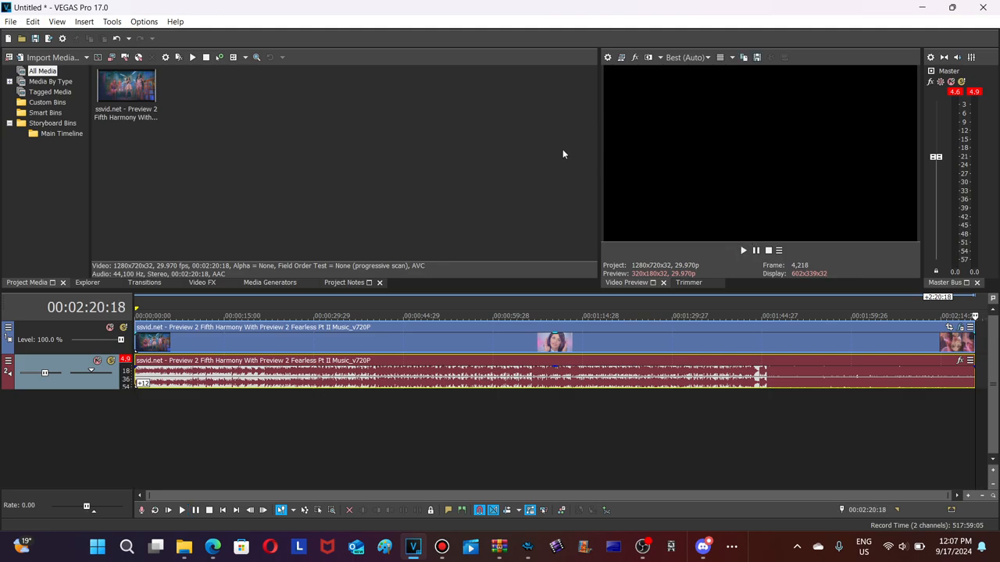
mouse_move(543, 143)
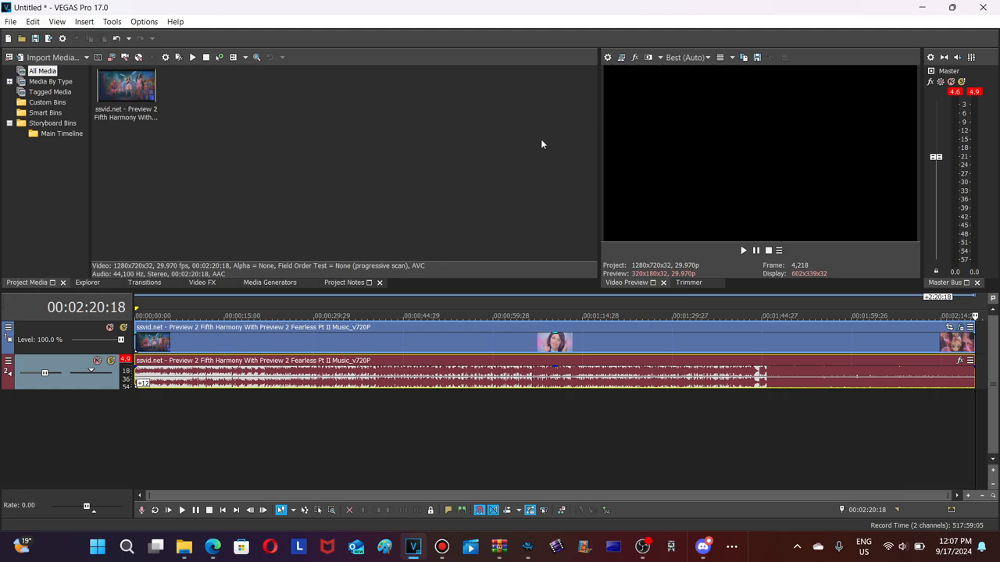